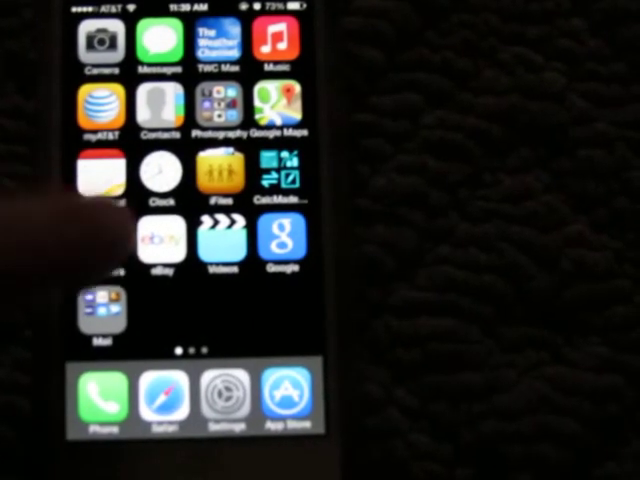
Launch the calendar app to show November 2013 with today's Things To Do entry
{"action": "left_click", "coordinate": [97, 170]}
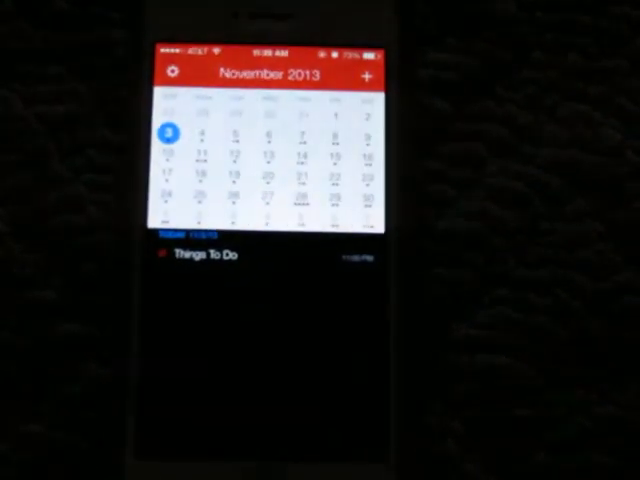
Open the Things To Do event for Sunday, Nov 3, 2013 to view its notes
{"action": "left_click", "coordinate": [195, 254]}
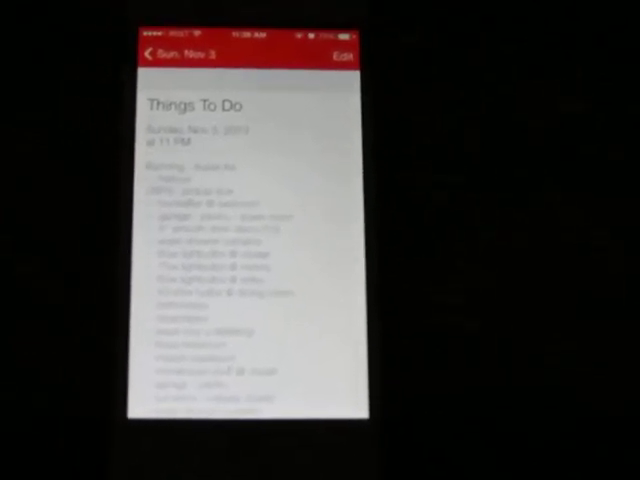